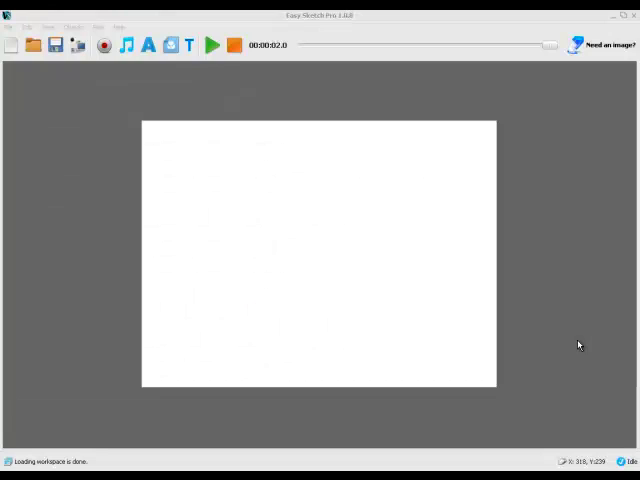
mouse_move(586, 317)
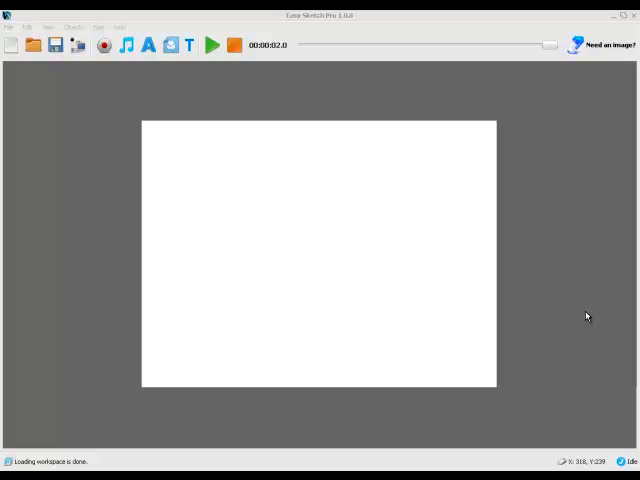
mouse_move(291, 85)
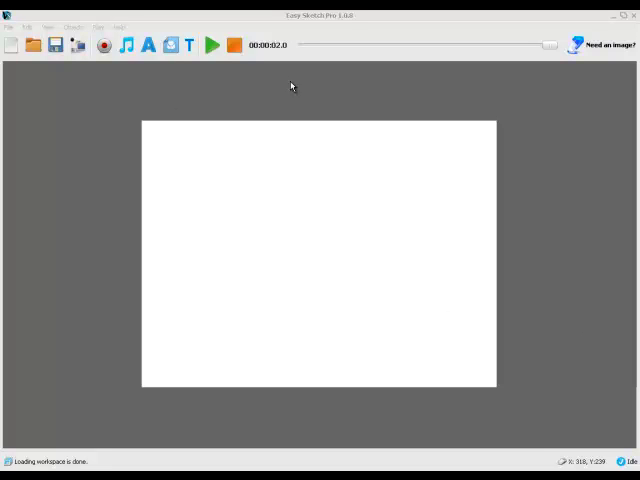
mouse_move(177, 71)
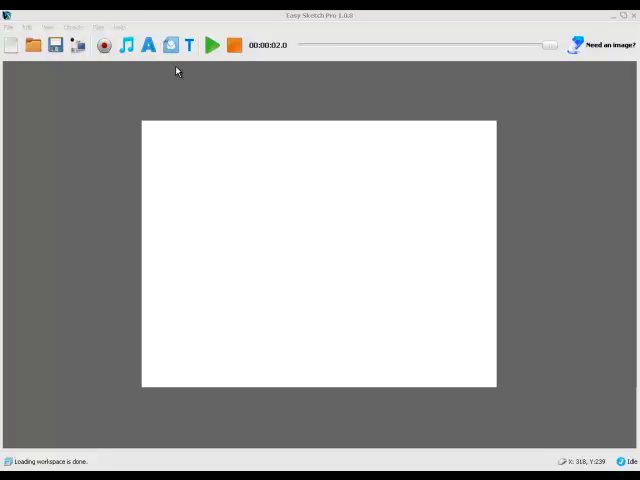
Insert the superhero picture and shrink it around the canvas centre.
left_click(170, 45)
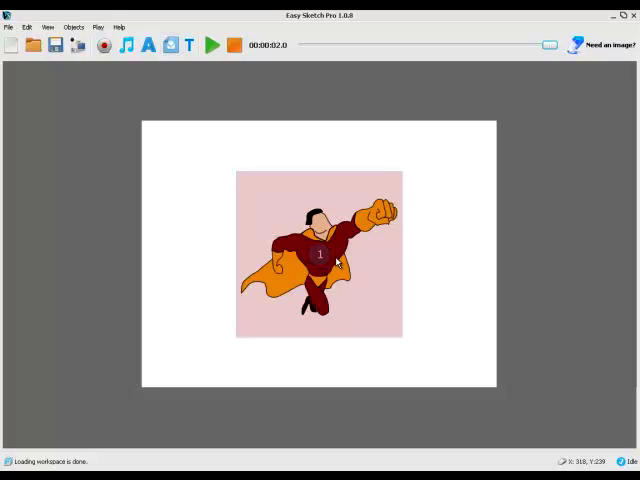
left_click(318, 254)
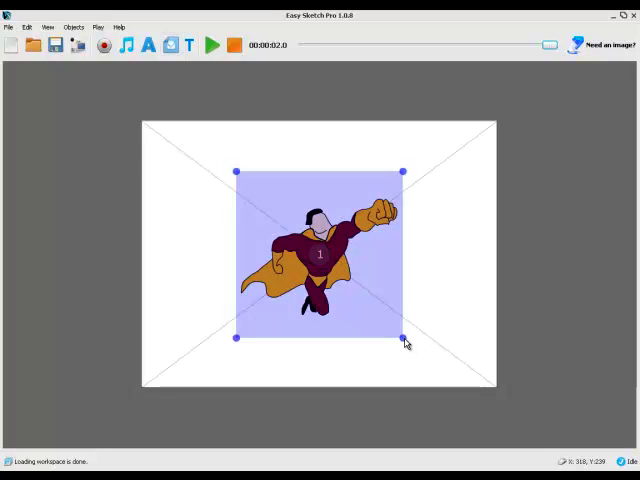
left_click_drag(403, 339, 371, 307)
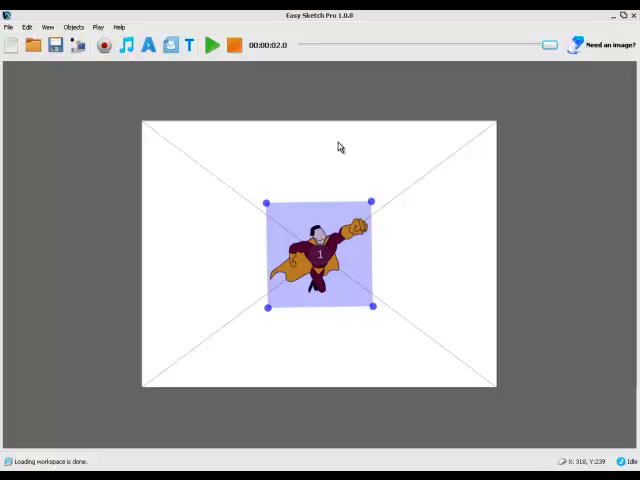
mouse_move(397, 261)
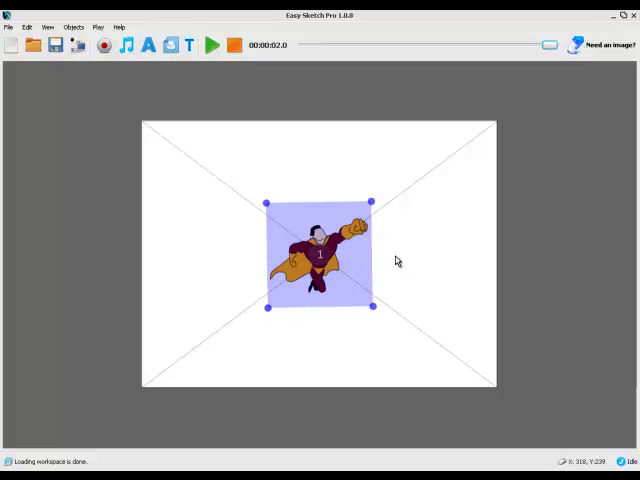
mouse_move(293, 306)
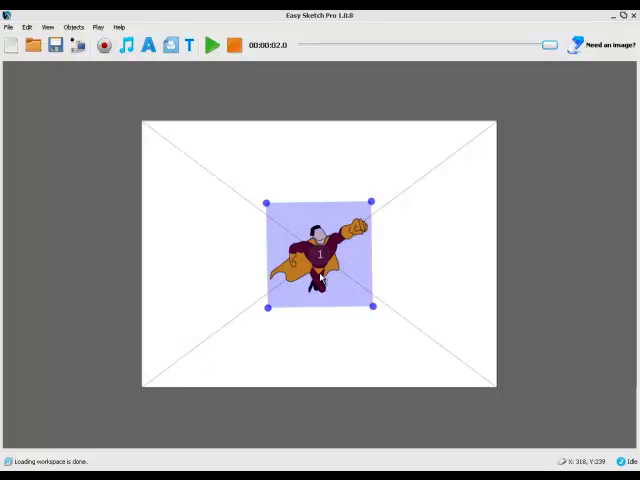
mouse_move(530, 117)
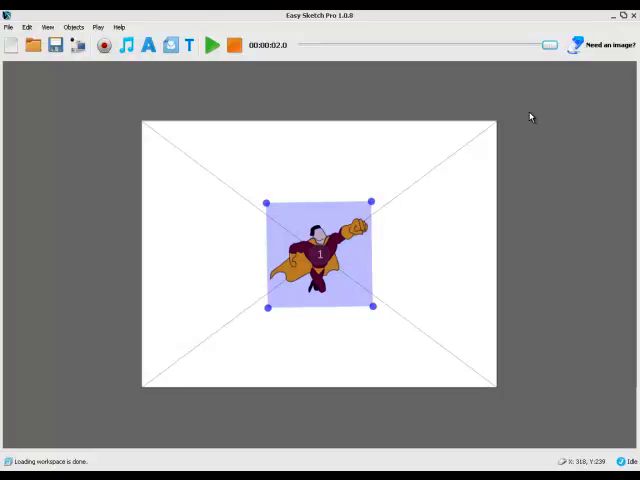
mouse_move(342, 258)
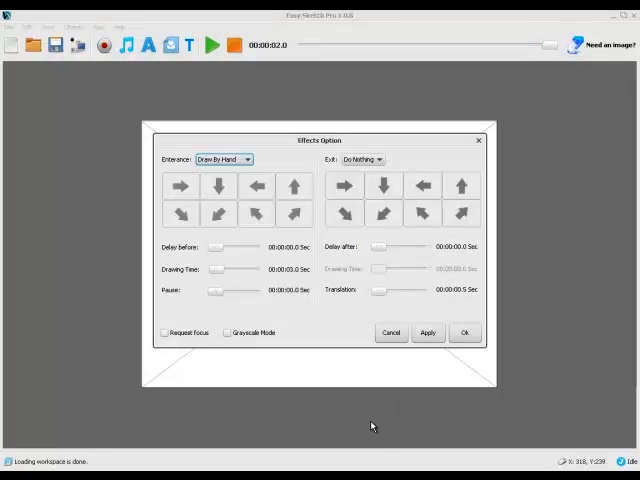
Give the superhero a 1-second Drag In entrance along the up-right diagonal.
left_click(225, 159)
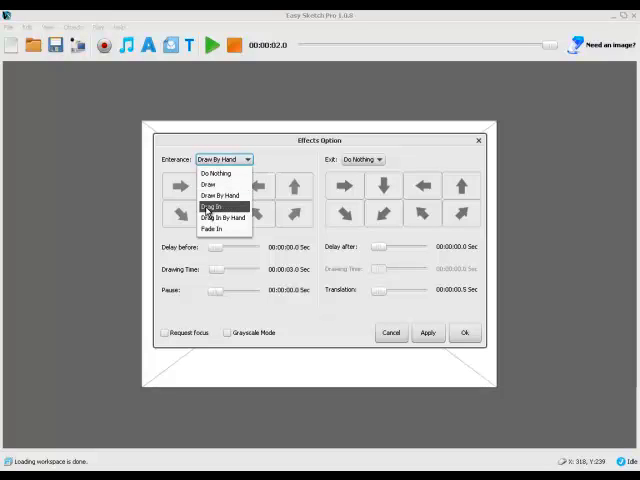
left_click(210, 206)
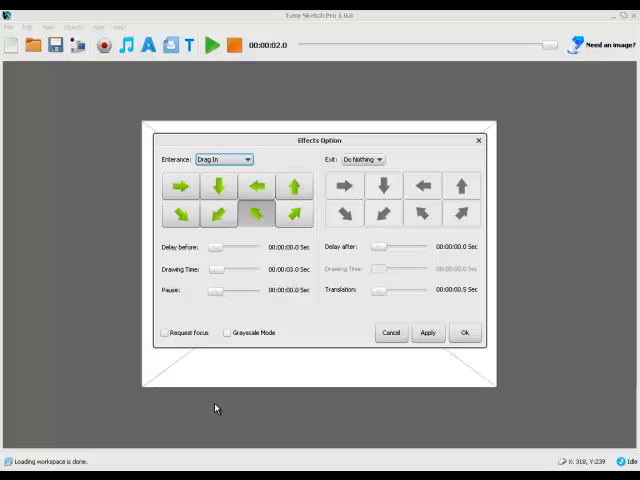
left_click(294, 213)
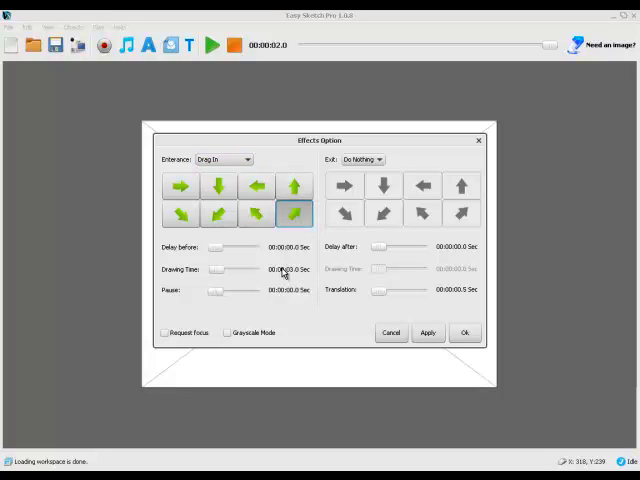
left_click(285, 270)
type("1")
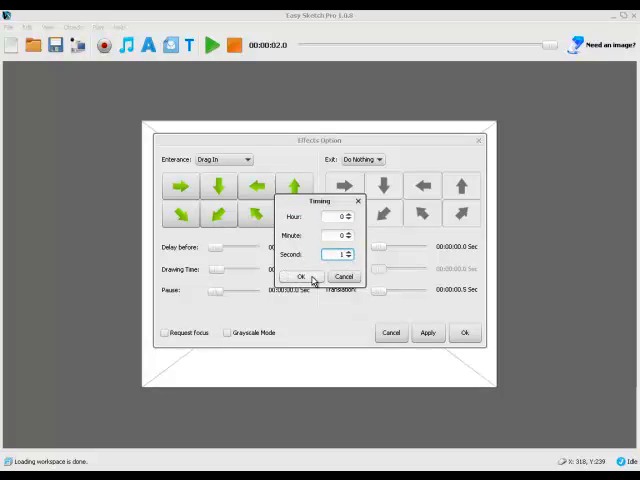
left_click(297, 277)
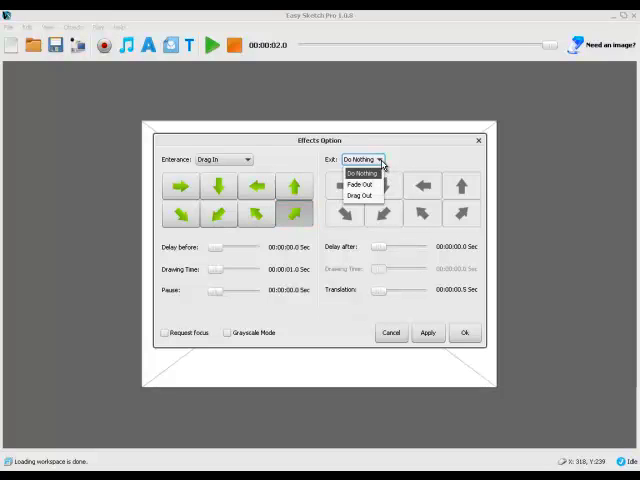
Set the superhero's exit to a 1-second up-left Drag Out with zero translation, and apply.
left_click(360, 196)
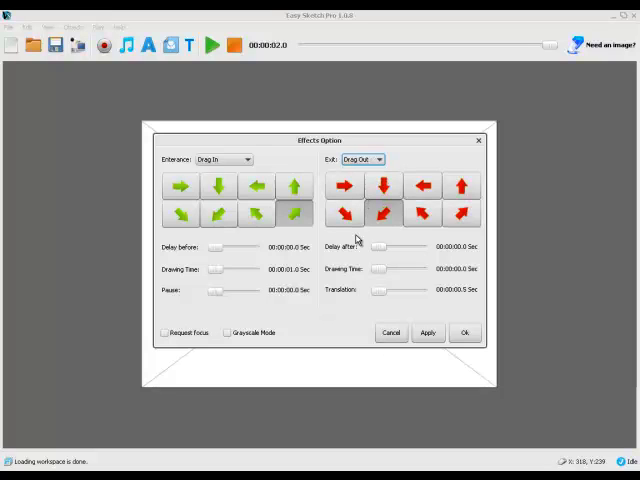
mouse_move(567, 90)
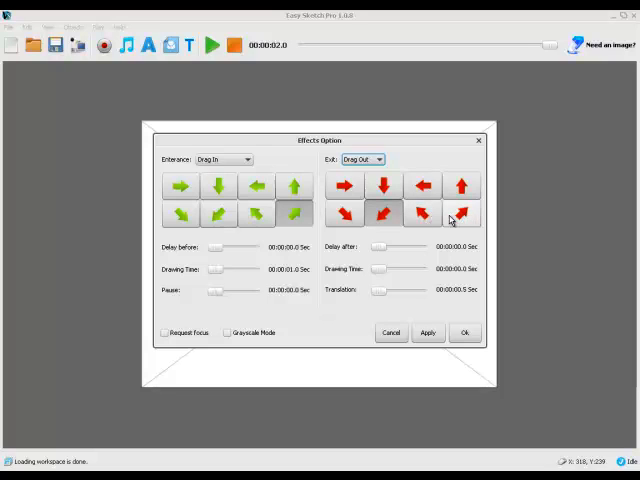
left_click(421, 214)
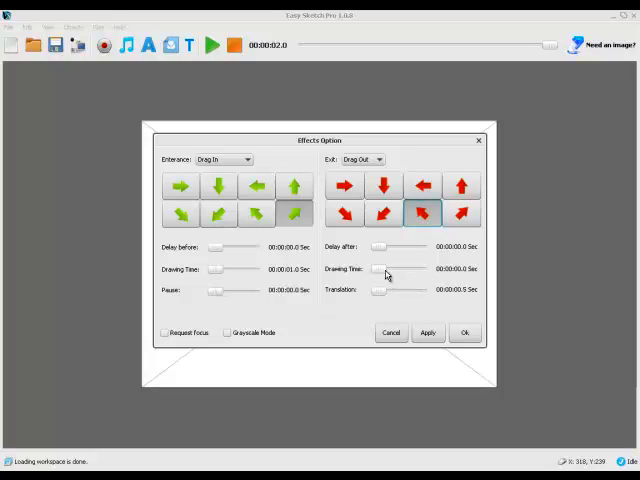
left_click(385, 272)
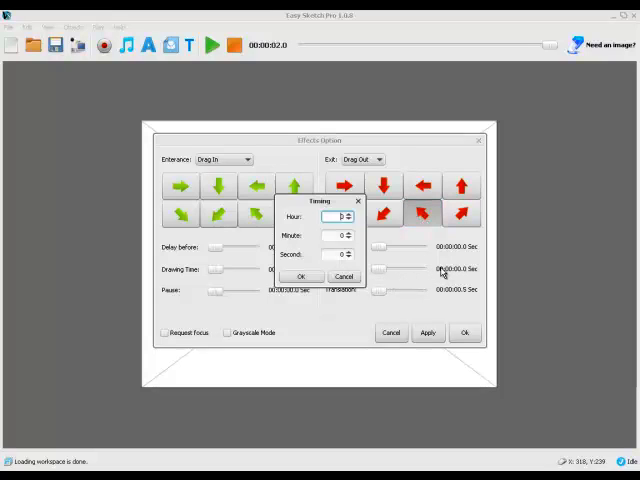
left_click(349, 249)
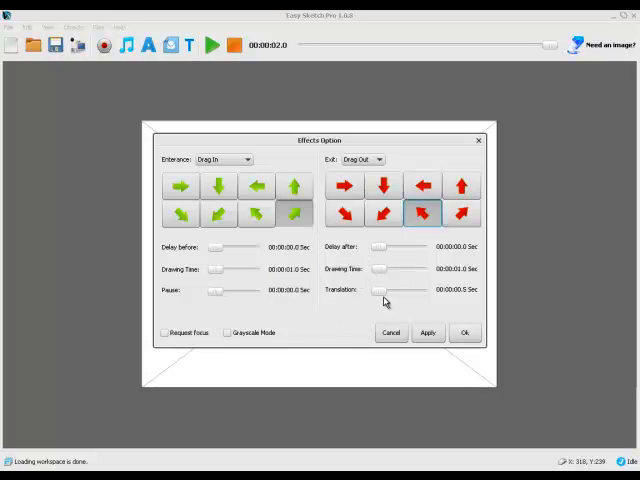
left_click_drag(385, 290, 372, 290)
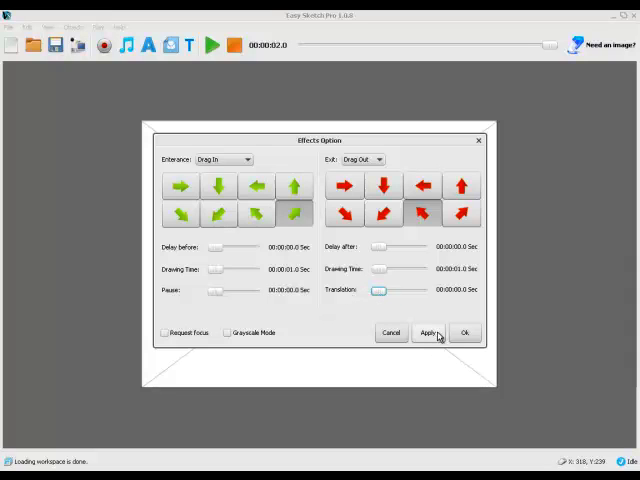
left_click(464, 332)
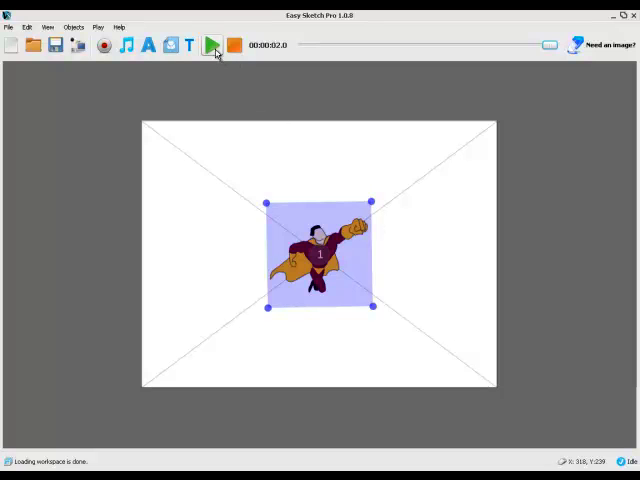
Run a playback preview of the superhero flying in and off the canvas.
left_click(212, 46)
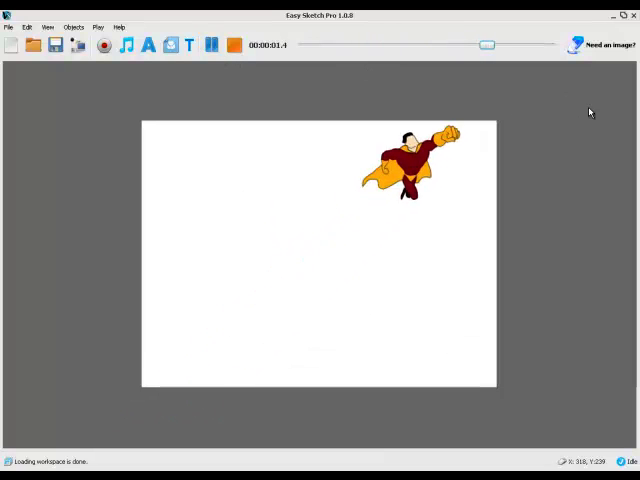
left_click(211, 45)
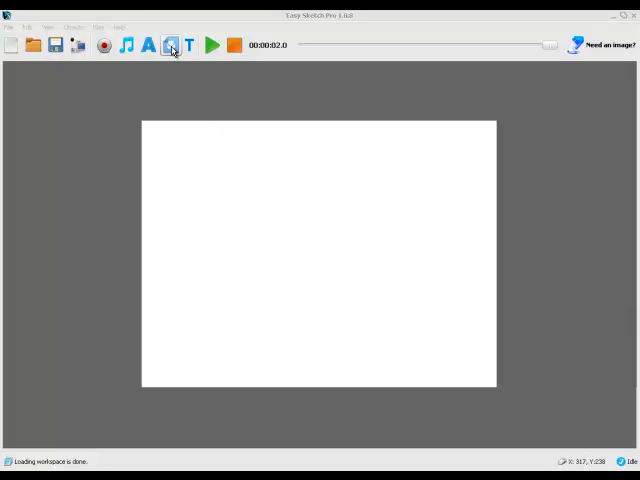
mouse_move(170, 46)
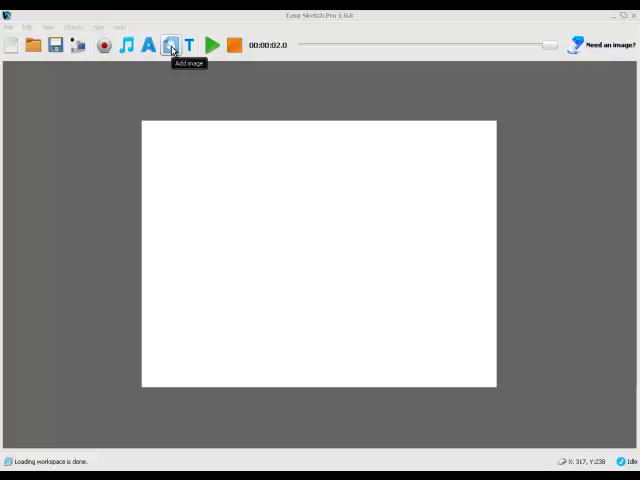
Add the Sports soccer ball image, shrink it and move it up near the top centre.
left_click(170, 45)
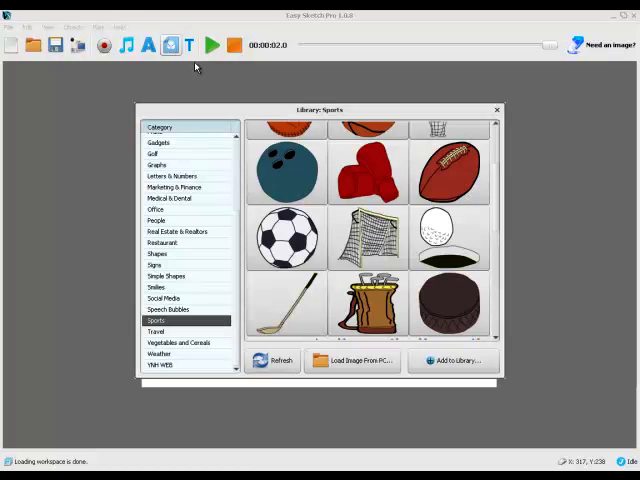
mouse_move(243, 258)
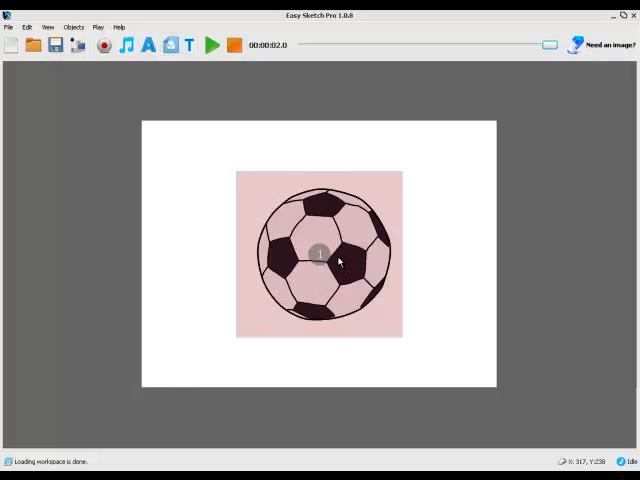
left_click(318, 254)
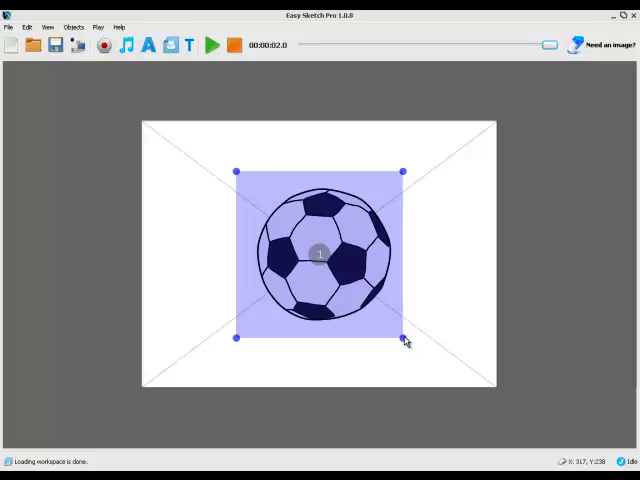
left_click_drag(402, 339, 357, 291)
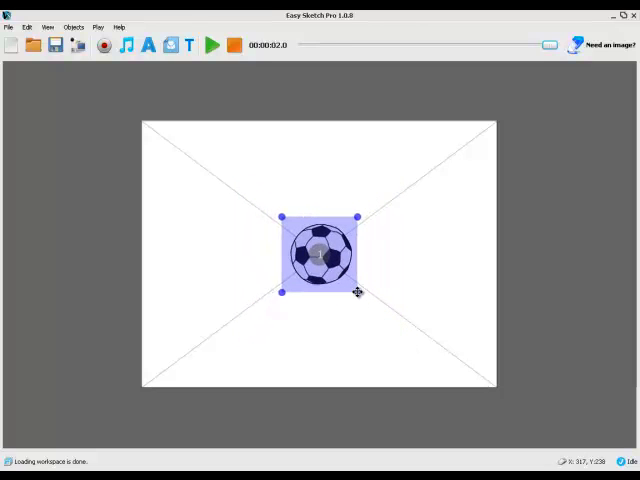
mouse_move(160, 380)
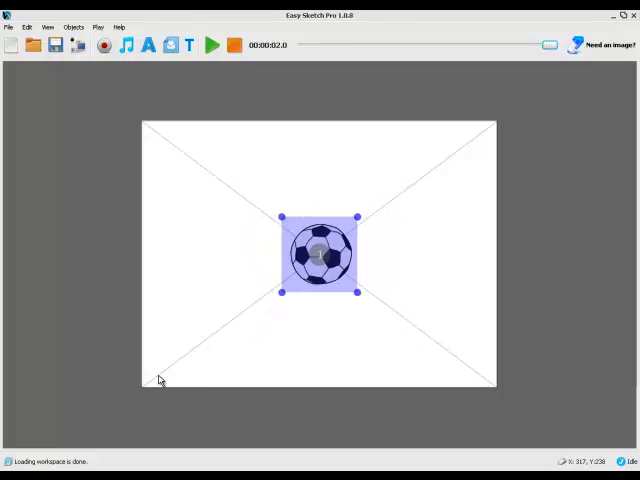
mouse_move(391, 230)
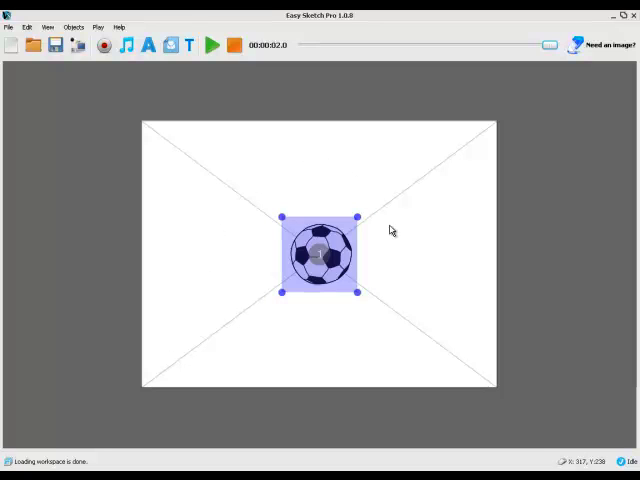
mouse_move(313, 266)
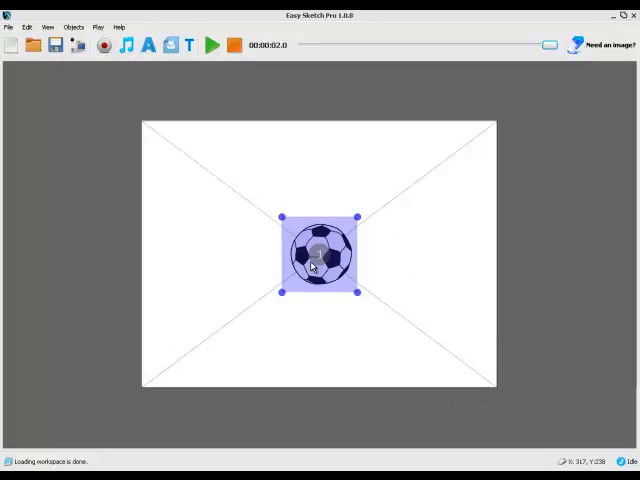
left_click_drag(318, 252, 318, 182)
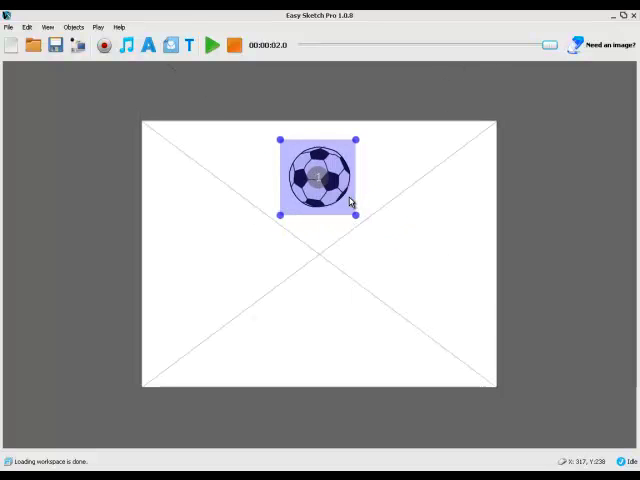
right_click(318, 178)
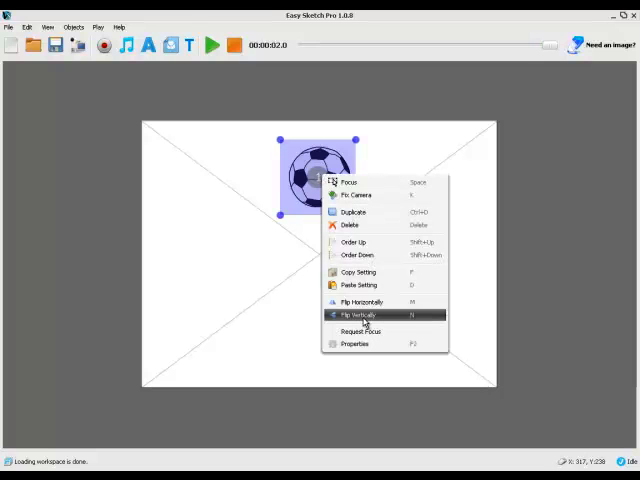
Give the football a 1-second Drag In entrance.
left_click(355, 343)
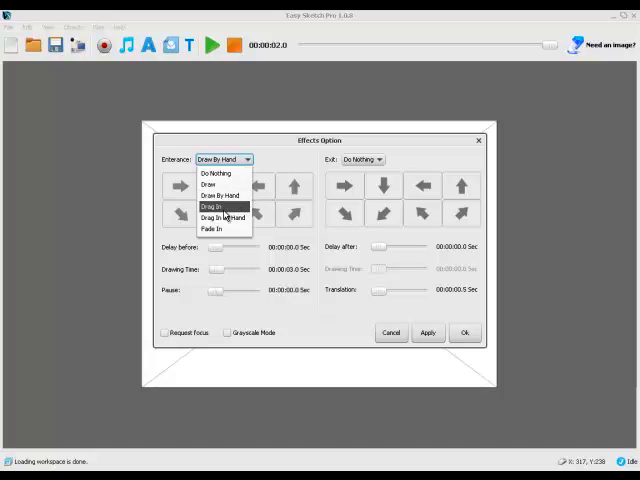
left_click(211, 206)
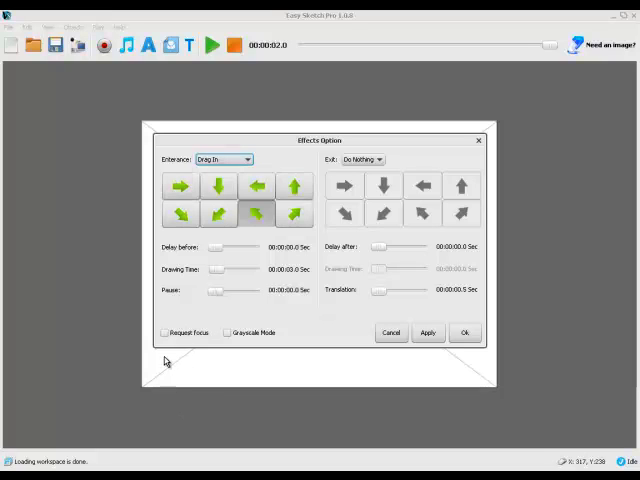
left_click(293, 213)
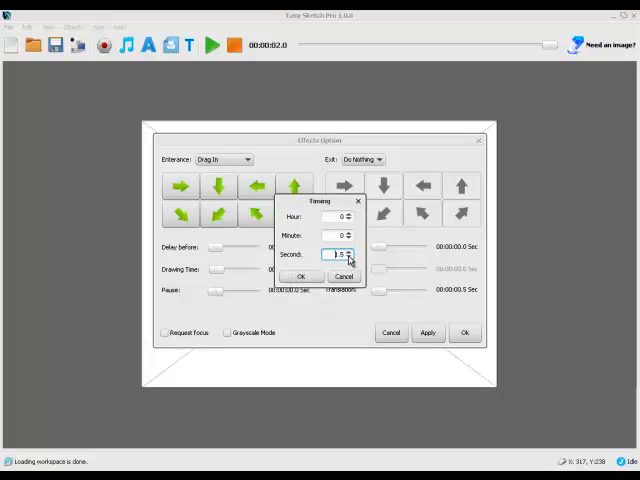
left_click(301, 276)
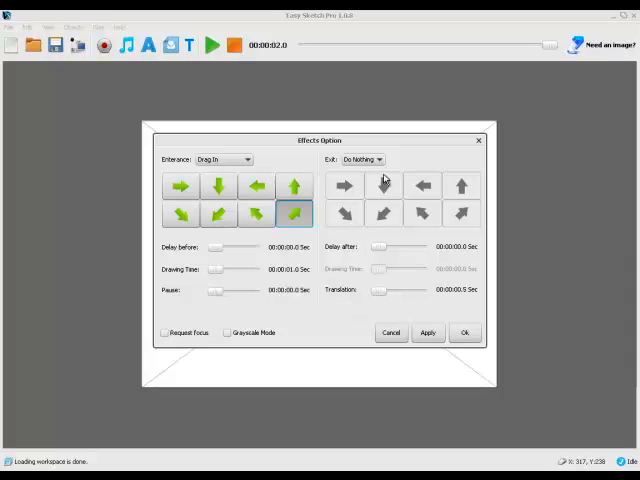
Give the football a Drag Out exit with 1-second timing and apply the effects.
left_click(363, 159)
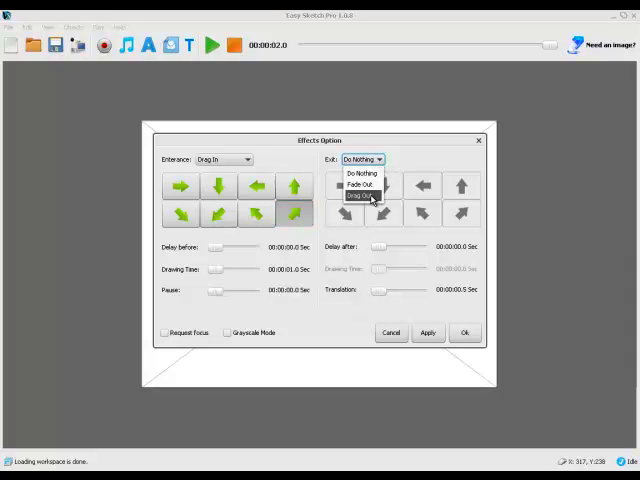
left_click(366, 196)
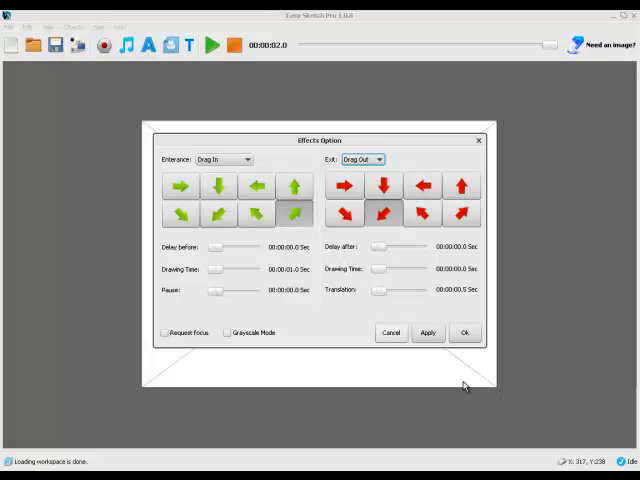
mouse_move(463, 270)
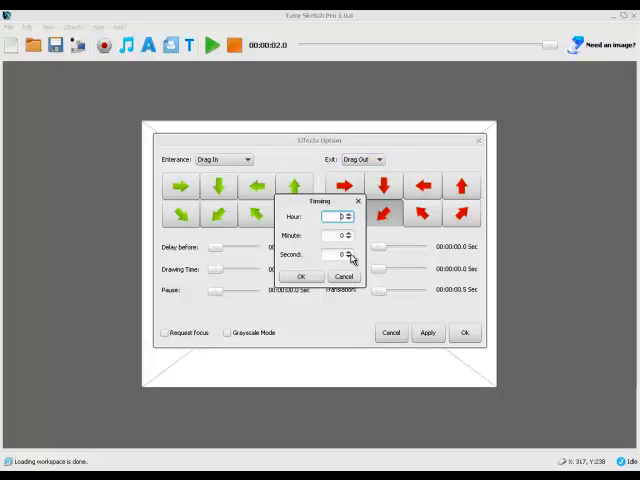
left_click(301, 276)
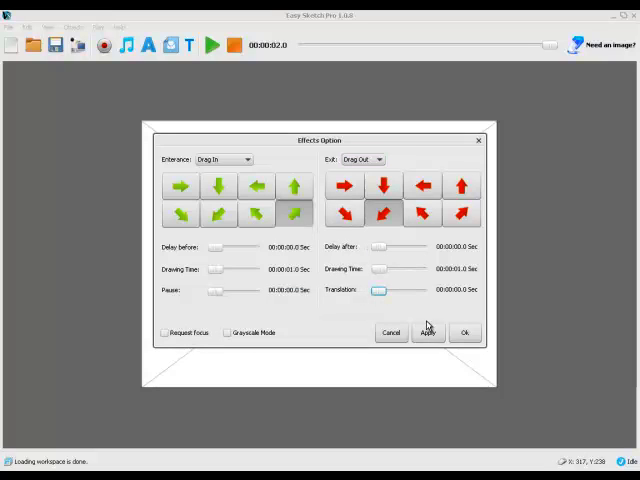
left_click(464, 332)
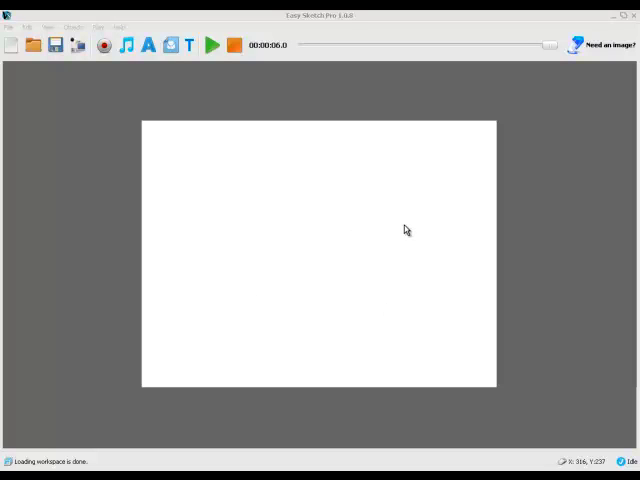
mouse_move(418, 236)
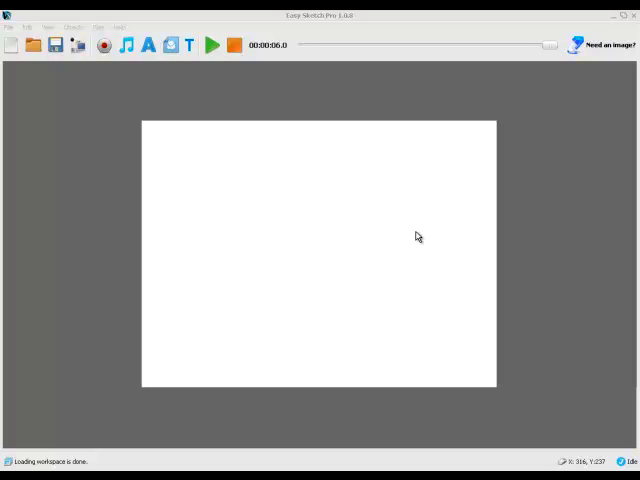
mouse_move(200, 98)
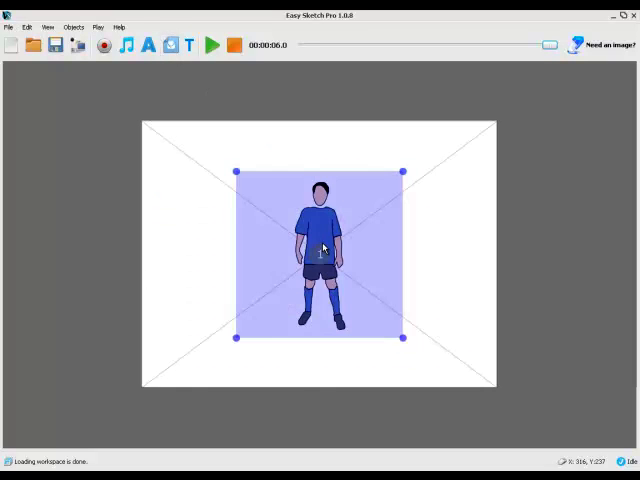
Move the footballer to the lower right and set its hand-drawing time to 2 seconds.
left_click_drag(320, 253, 445, 298)
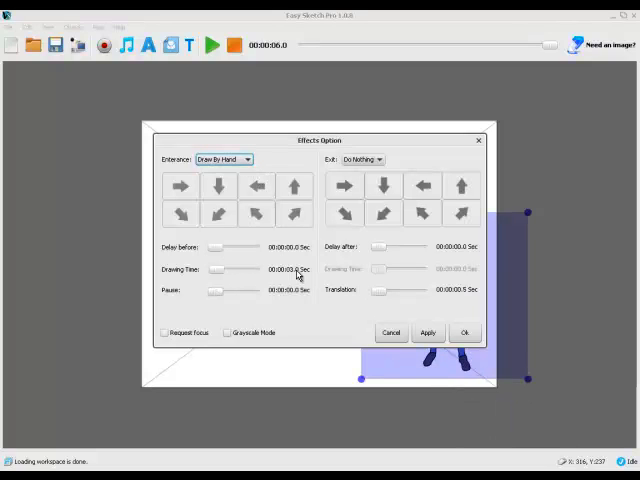
left_click(290, 269)
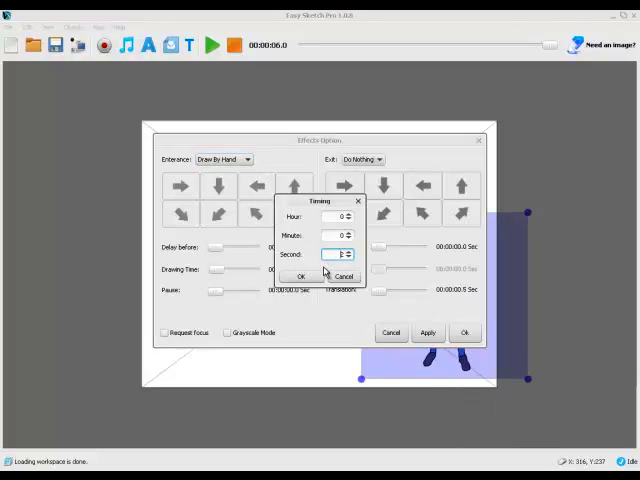
left_click(293, 276)
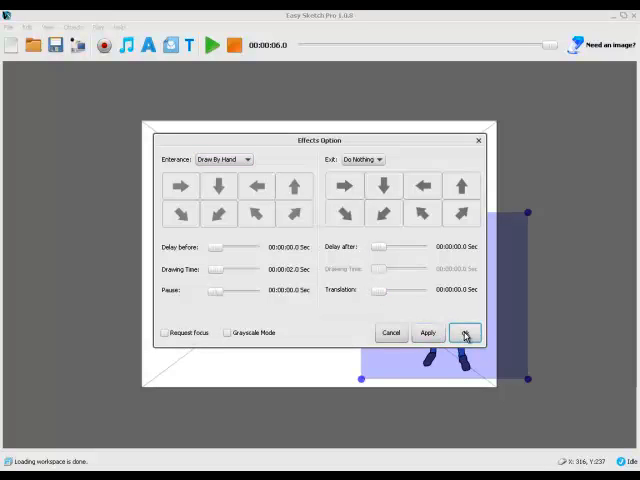
left_click(464, 332)
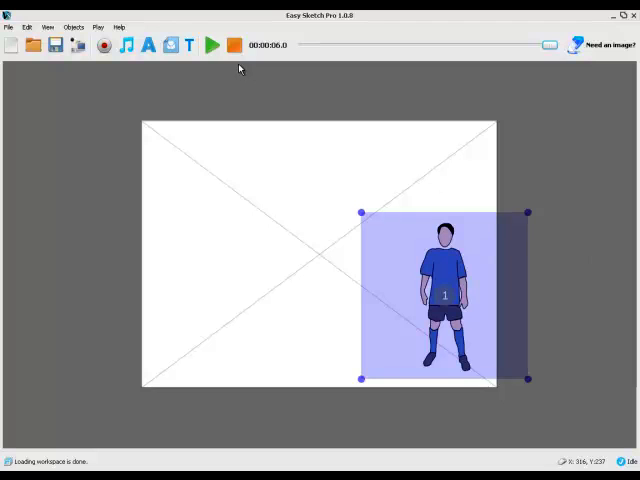
left_click(212, 45)
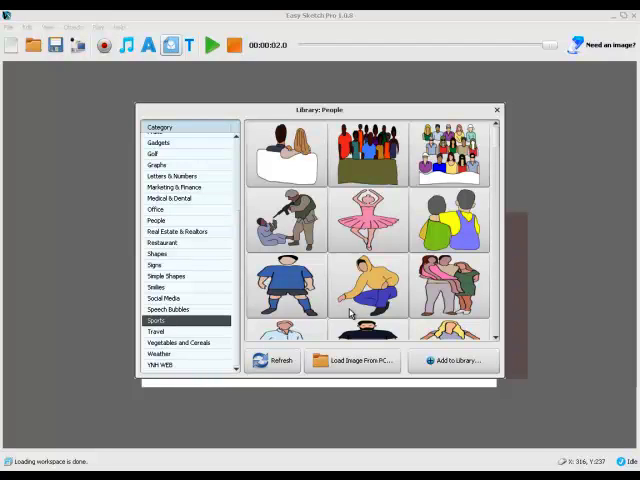
Add a football from the Sports library, shrink it and place it beside the footballer's head.
left_click(156, 320)
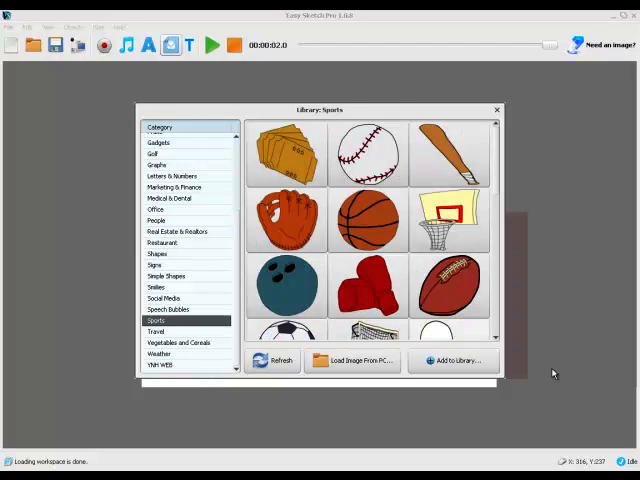
scroll("down", 3)
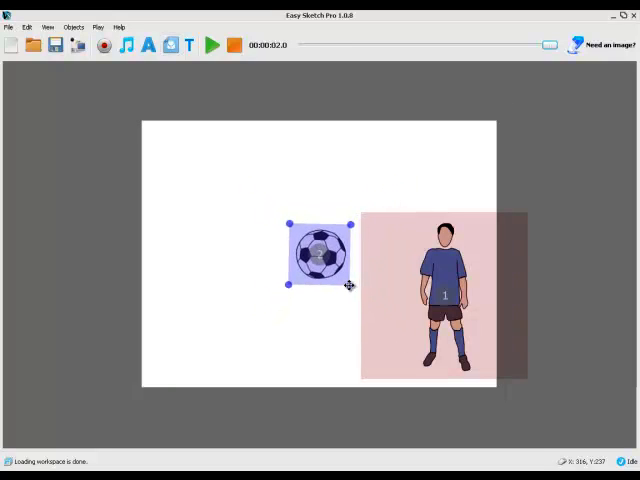
left_click_drag(320, 253, 320, 253)
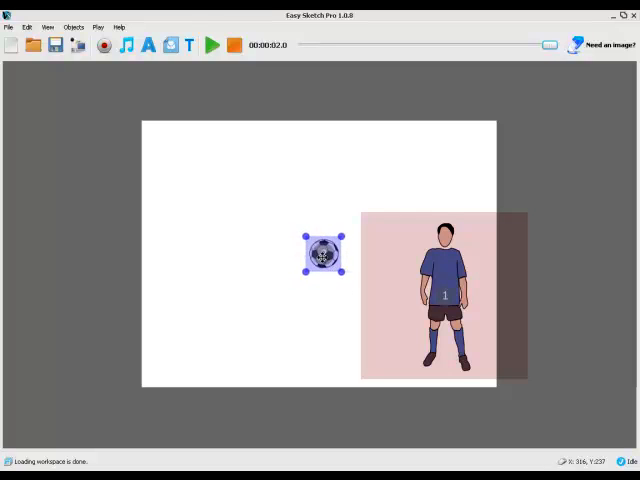
left_click_drag(323, 255, 425, 237)
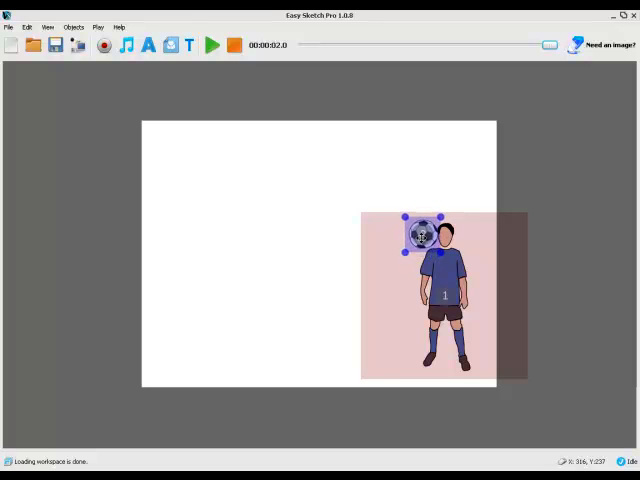
right_click(430, 235)
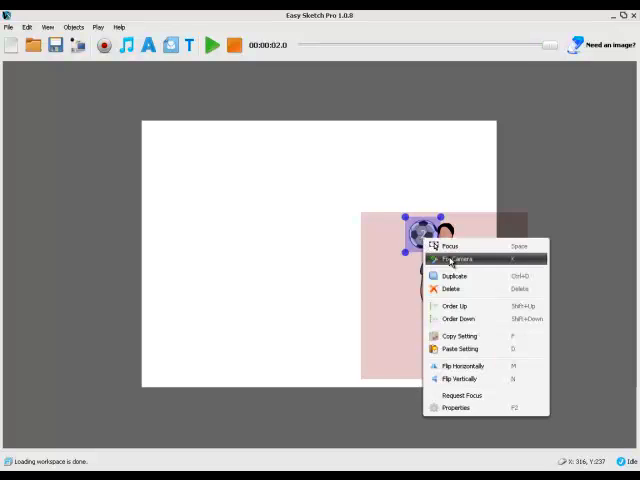
mouse_move(460, 375)
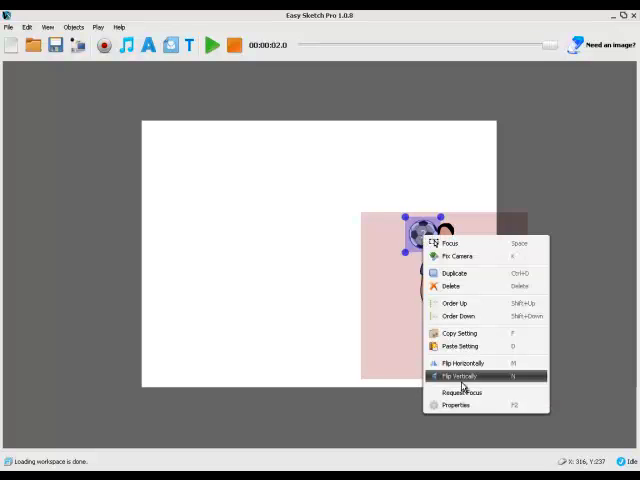
Give the head-side football a rightward Drag In and up-right Drag Out, timed at 1 second.
left_click(456, 405)
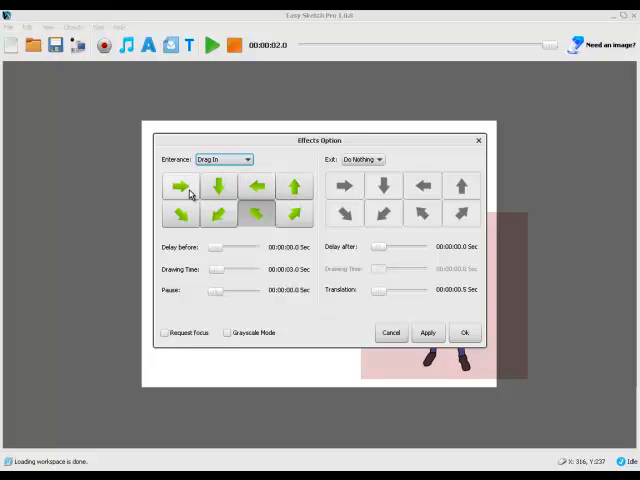
left_click(183, 187)
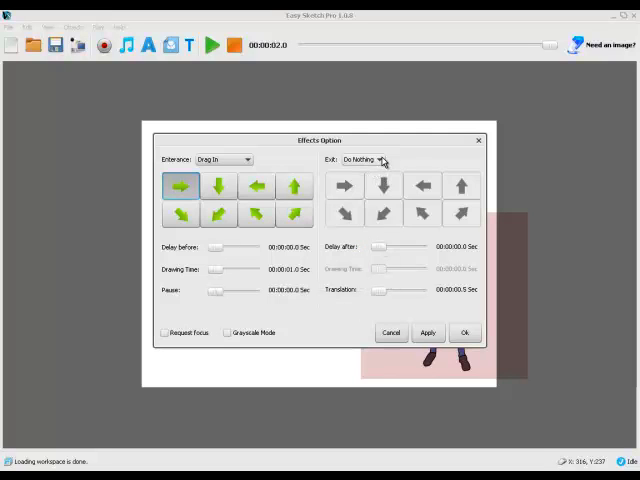
left_click(375, 159)
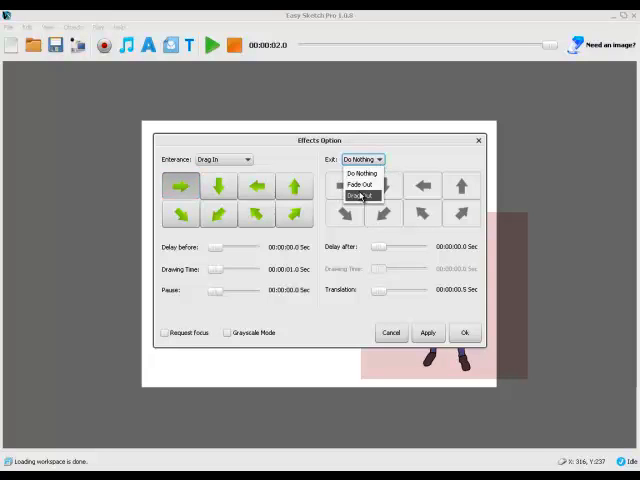
left_click(356, 195)
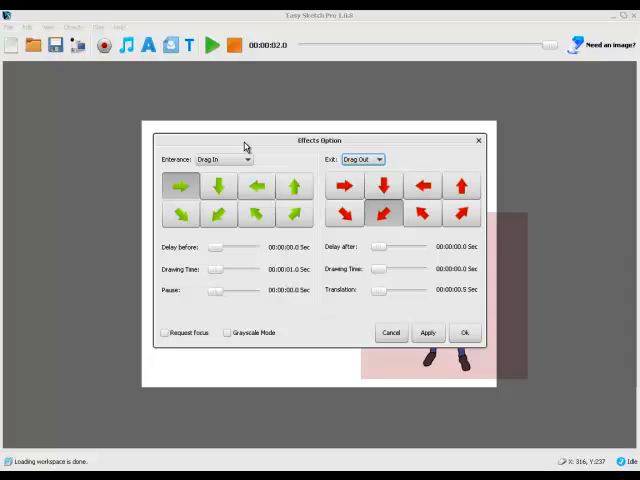
mouse_move(363, 270)
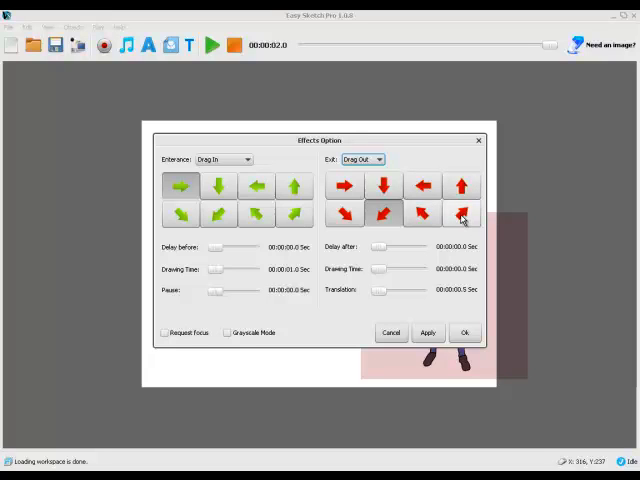
left_click(461, 213)
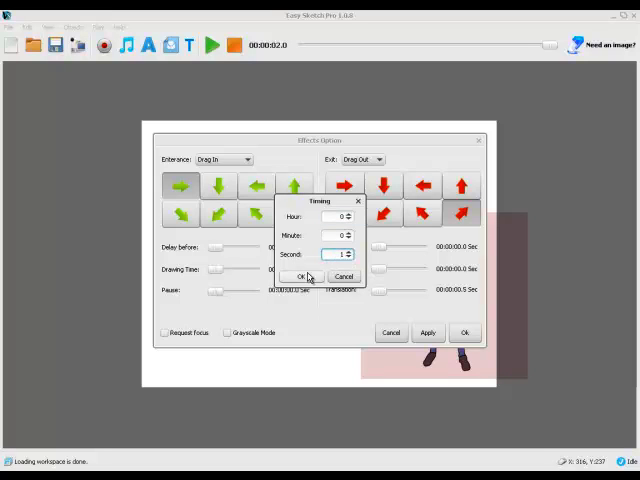
left_click(302, 276)
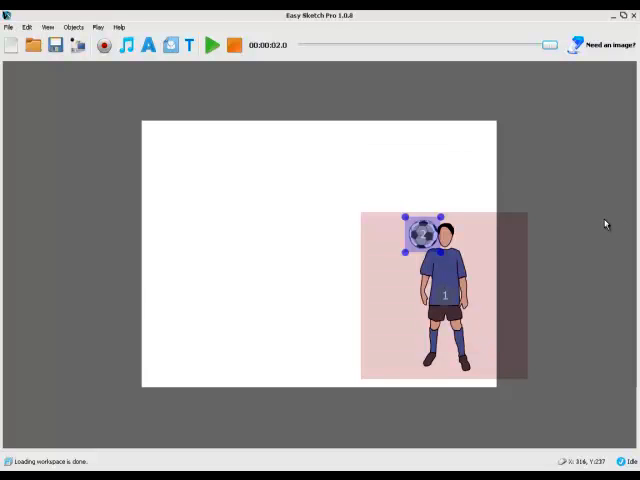
left_click(210, 46)
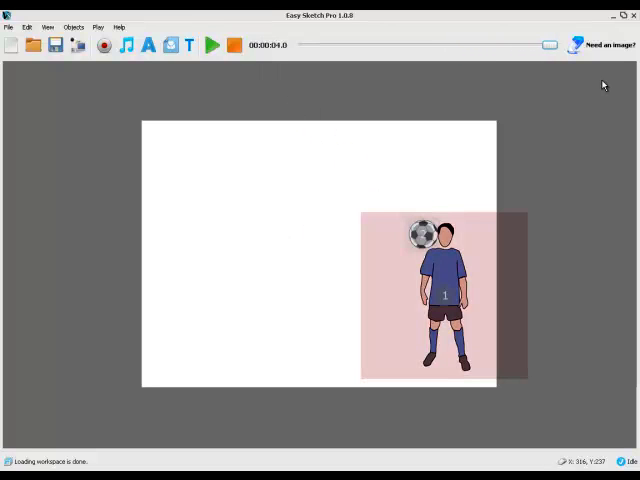
mouse_move(218, 90)
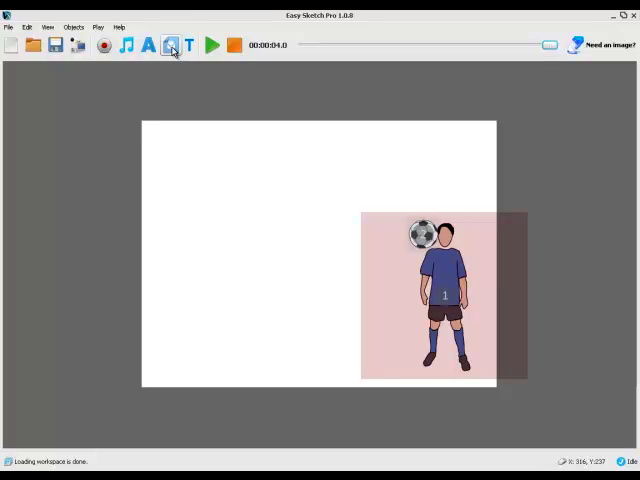
Insert a speech bubble above the footballer with no entrance animation and zero translation.
left_click(170, 46)
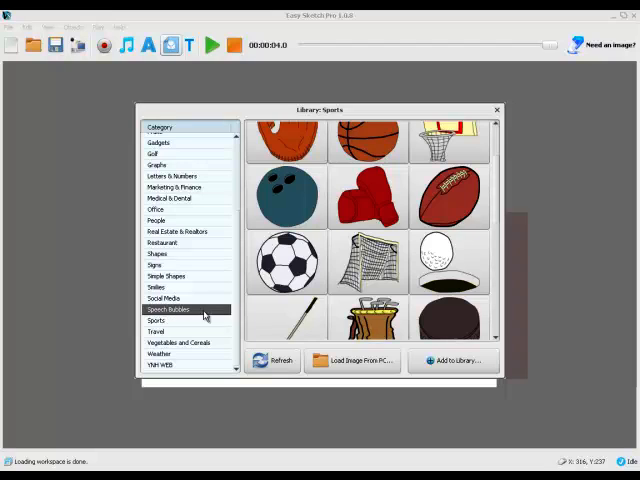
left_click(170, 308)
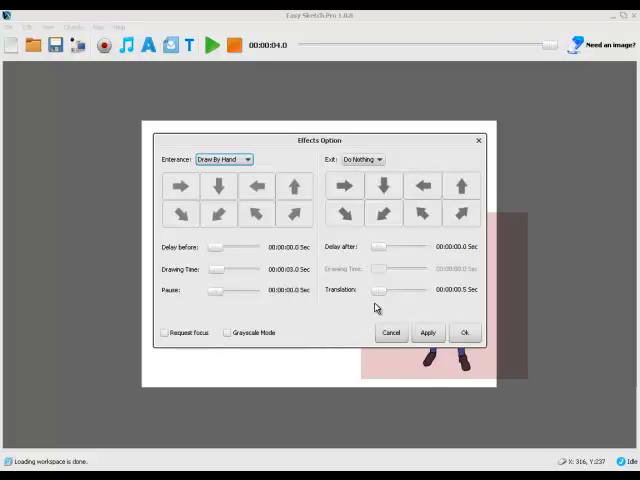
left_click(223, 159)
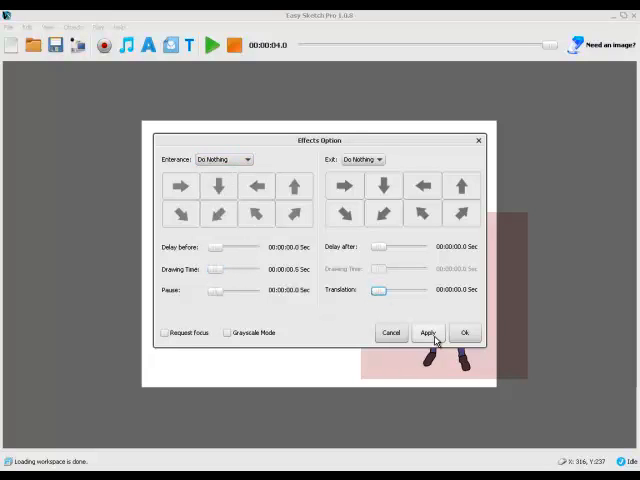
left_click(428, 332)
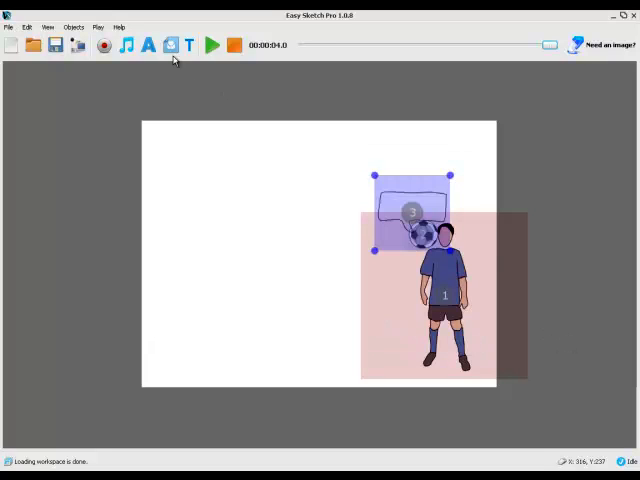
left_click(188, 46)
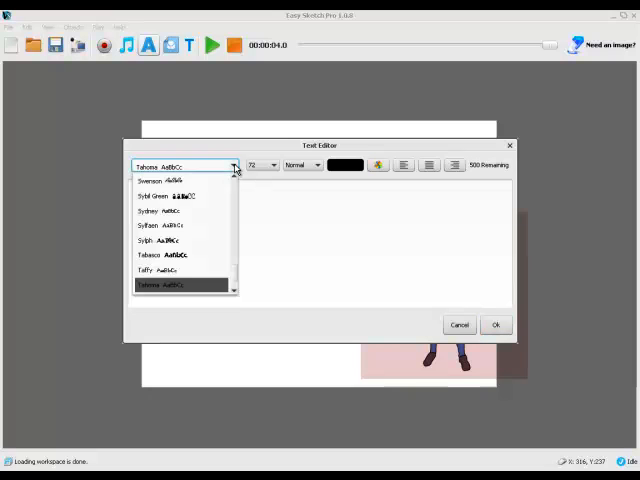
Add 'OUCH !' in Permanent Marker at size 24 to the speech bubble.
scroll("down", 3)
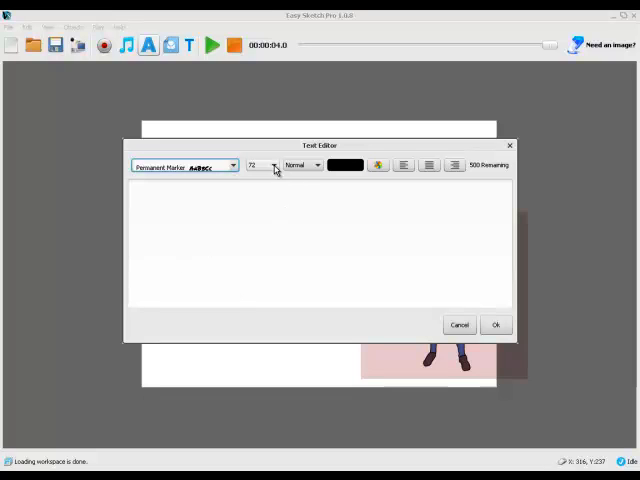
left_click(274, 165)
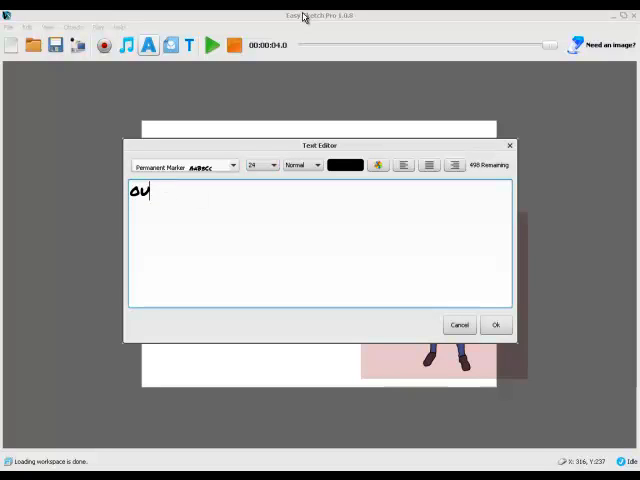
type("OUCH !")
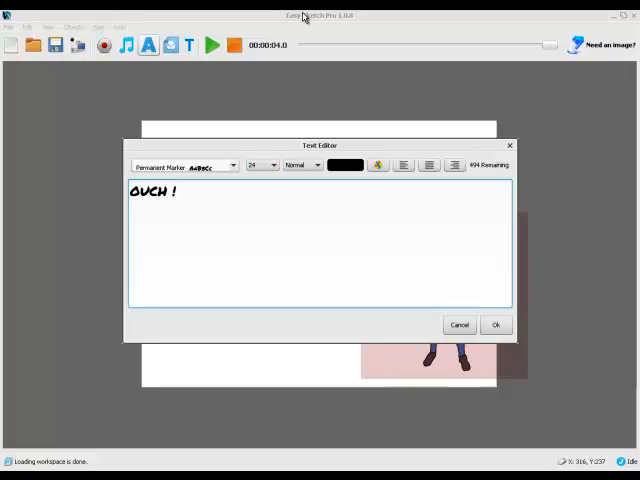
left_click(496, 324)
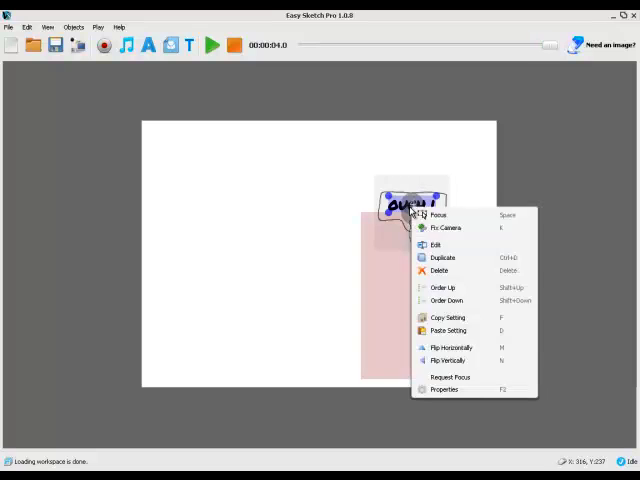
mouse_move(450, 228)
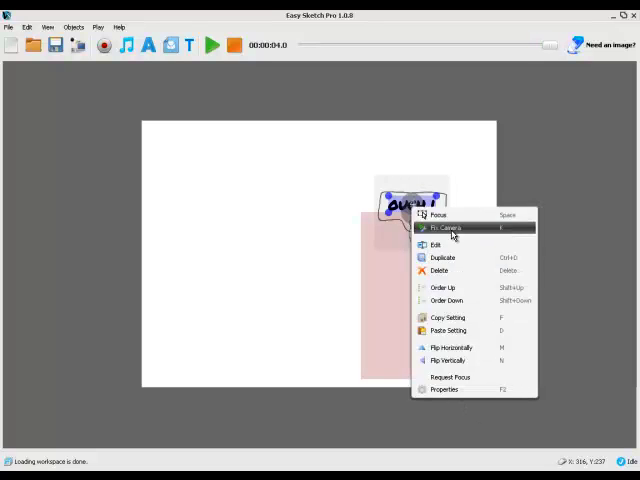